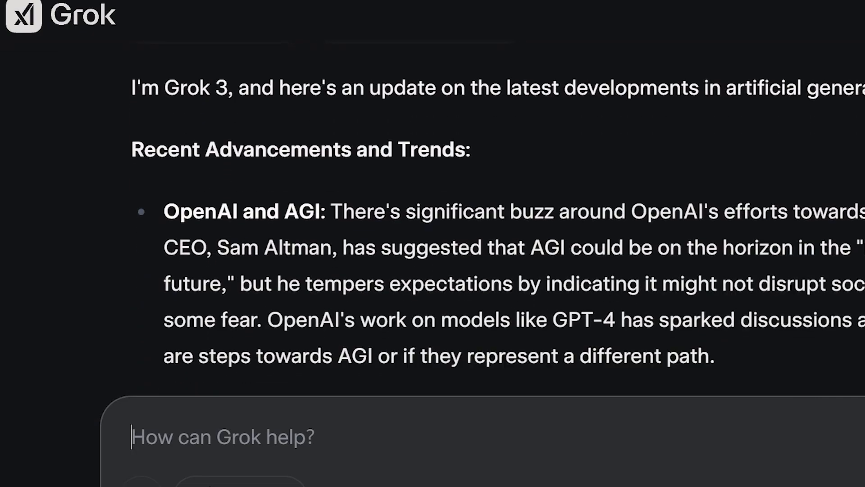
pyautogui.scroll(-3)
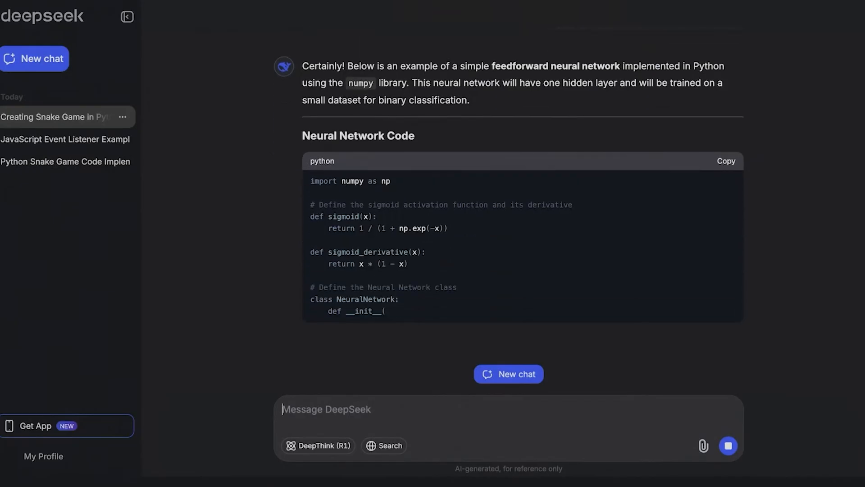
pyautogui.scroll(-3)
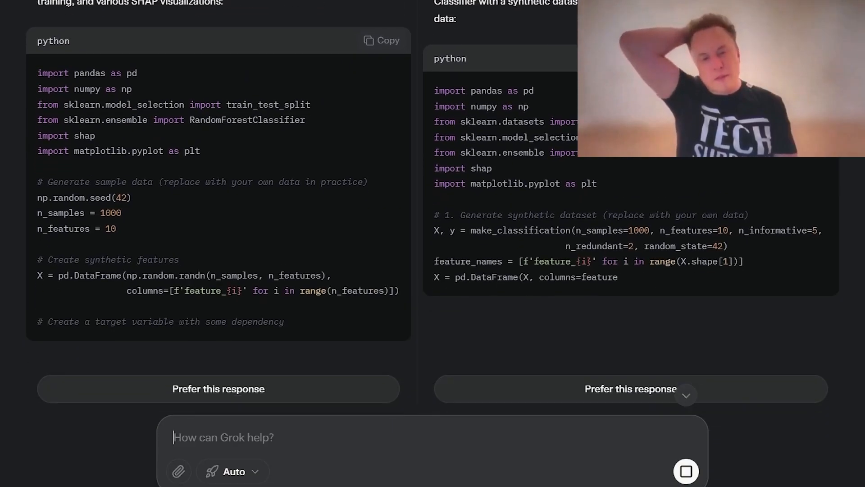
pyautogui.scroll(-3)
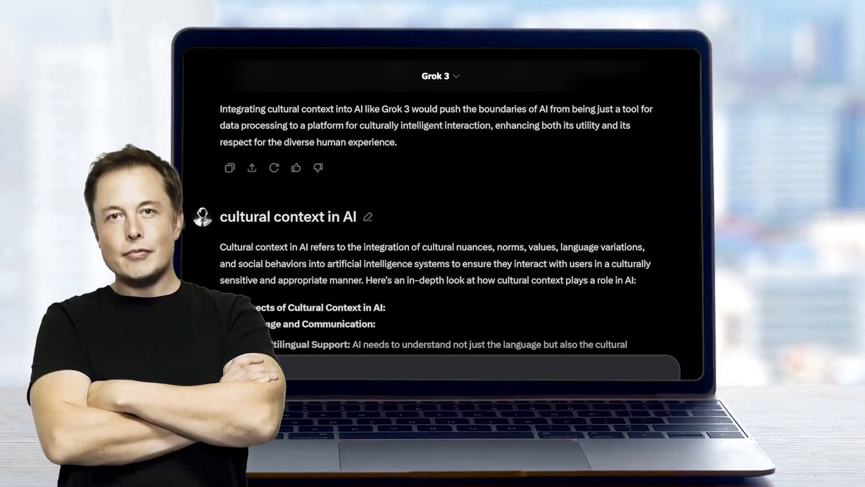
pyautogui.scroll(-3)
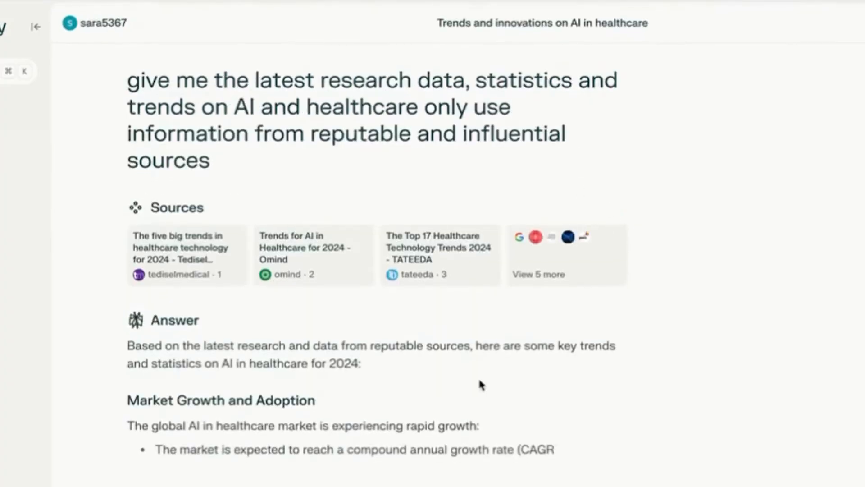
pyautogui.scroll(-3)
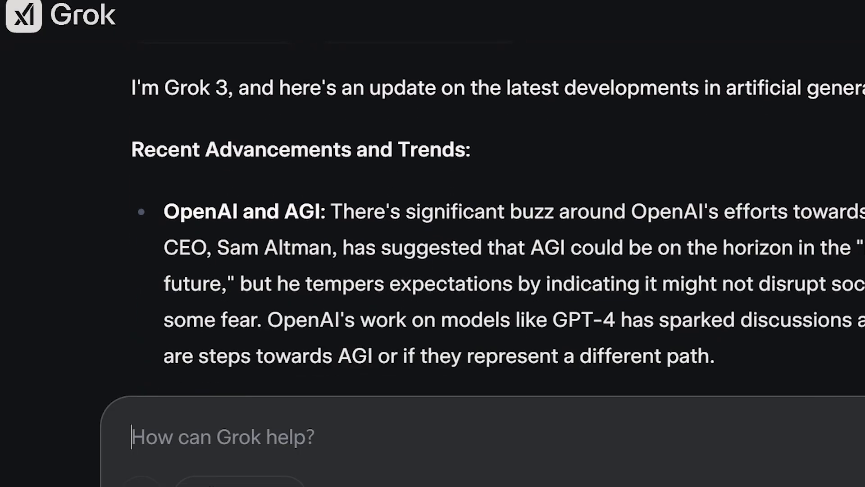
pyautogui.scroll(-3)
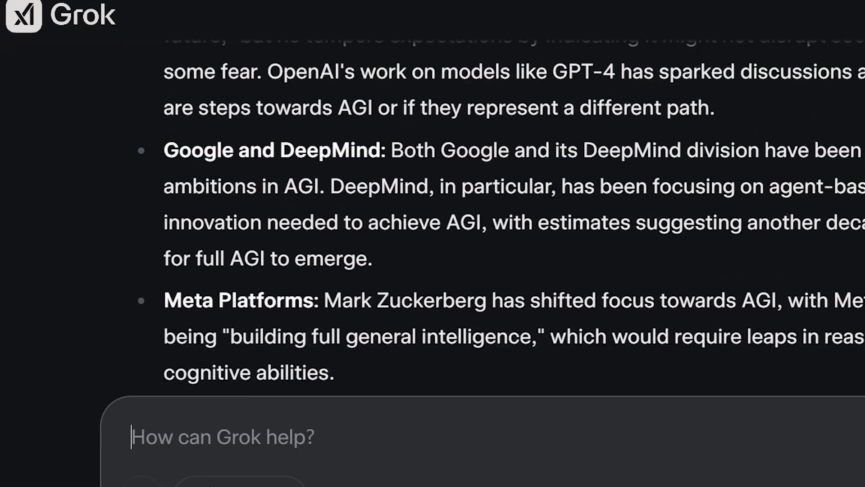